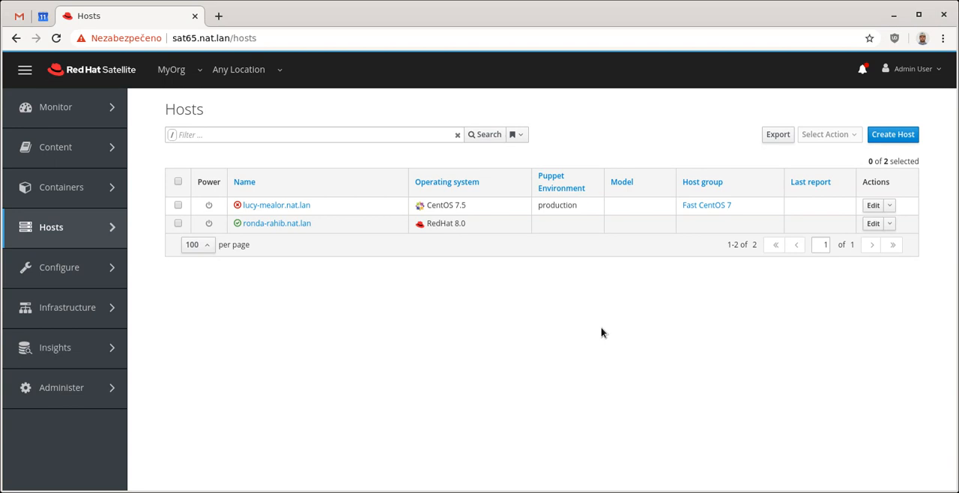
mouse_move(659, 316)
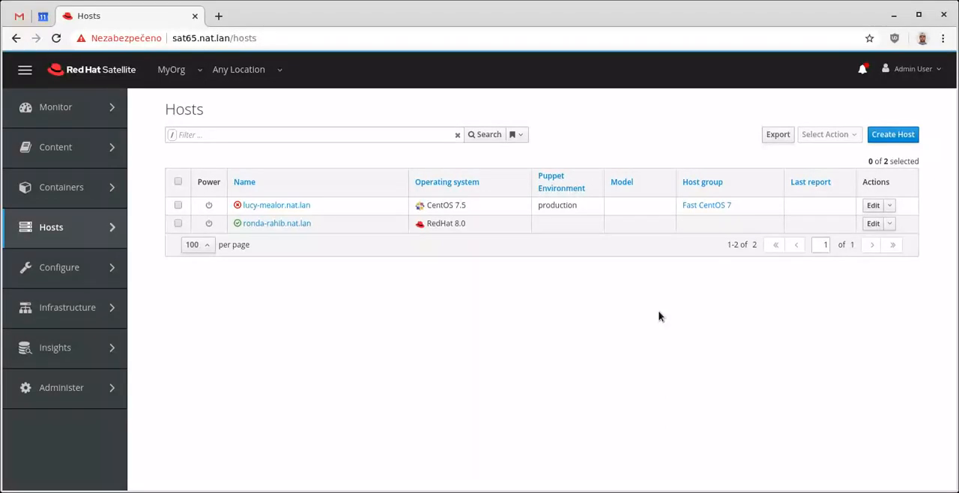
mouse_move(540, 293)
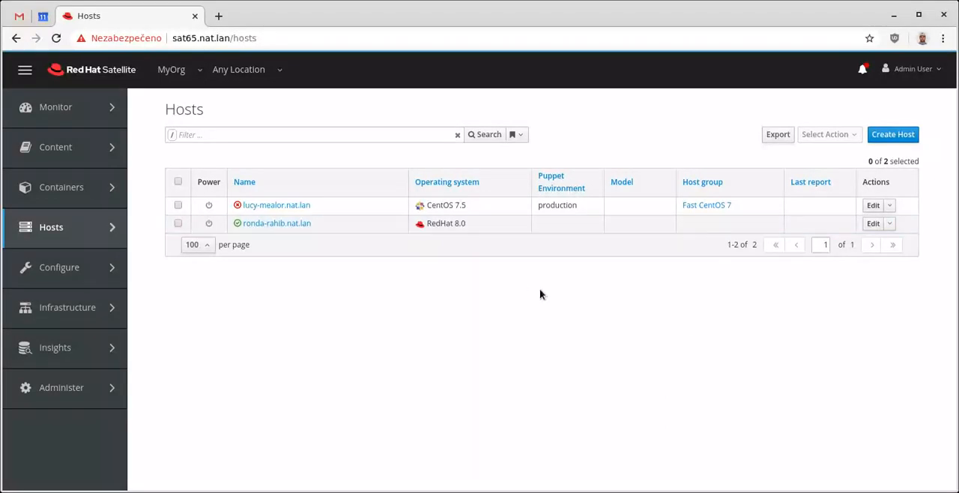
Go to Content > Red Hat Repositories and review the enabled RHEL 8 BaseOS and AppStream Kickstart repos.
click(55, 147)
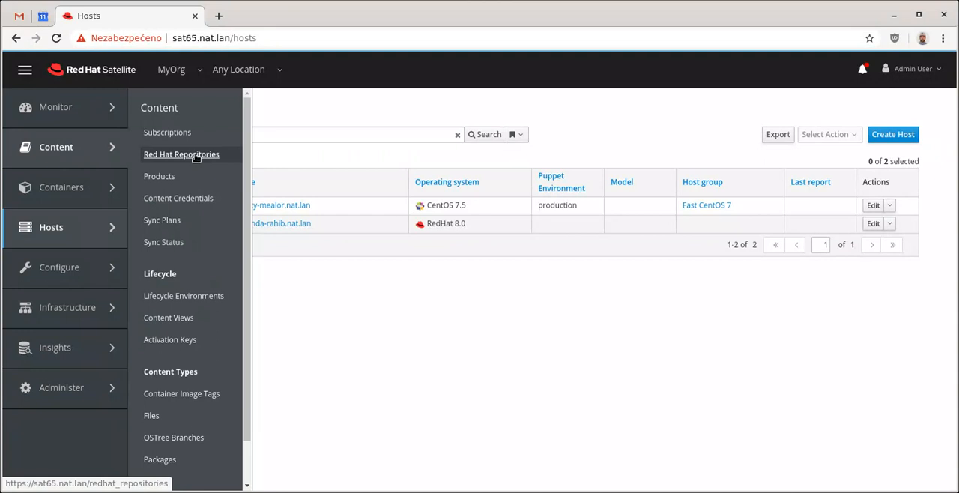
mouse_move(192, 156)
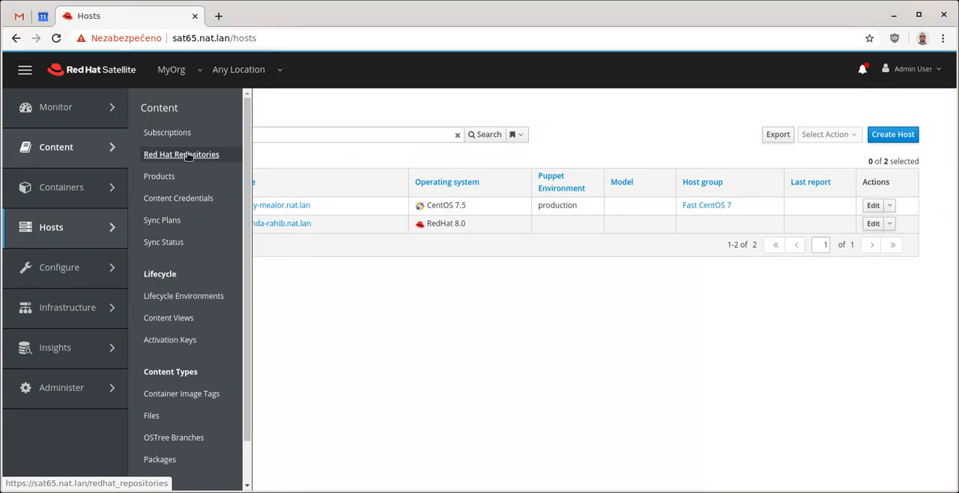
click(182, 154)
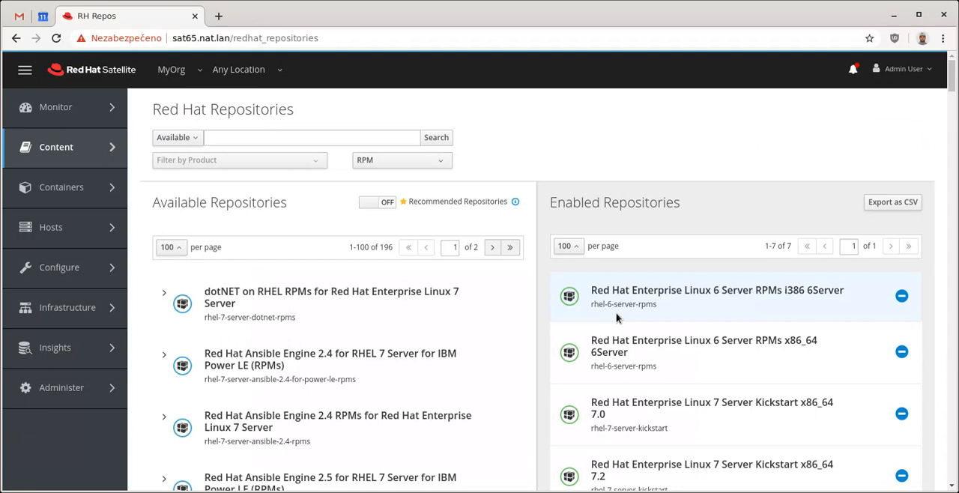
scroll(down, 3)
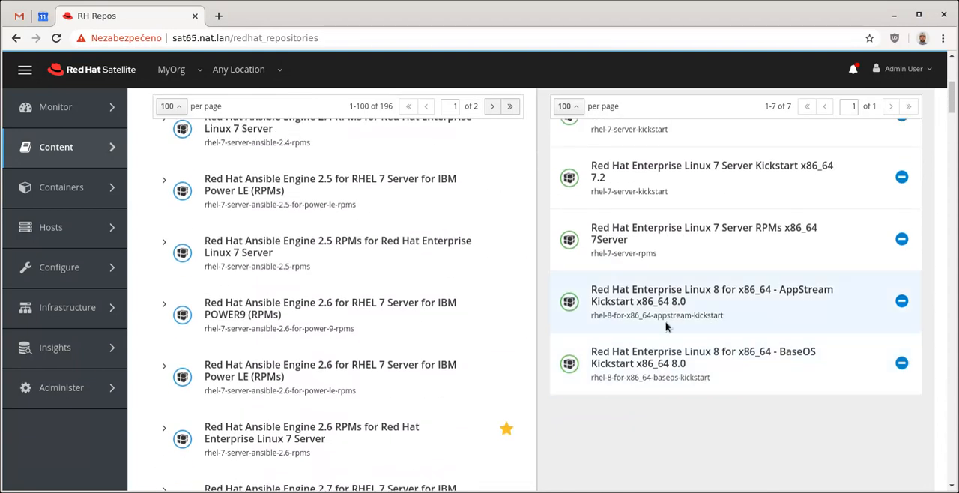
mouse_move(770, 296)
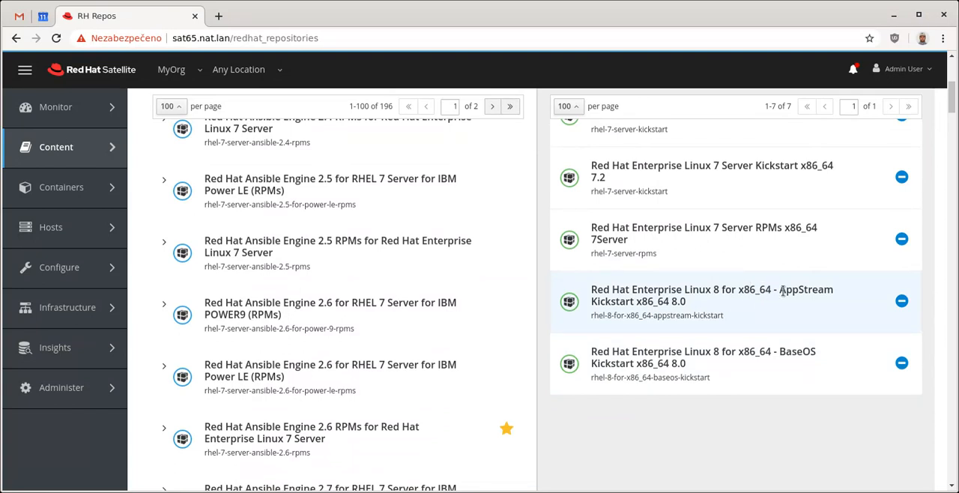
mouse_move(614, 363)
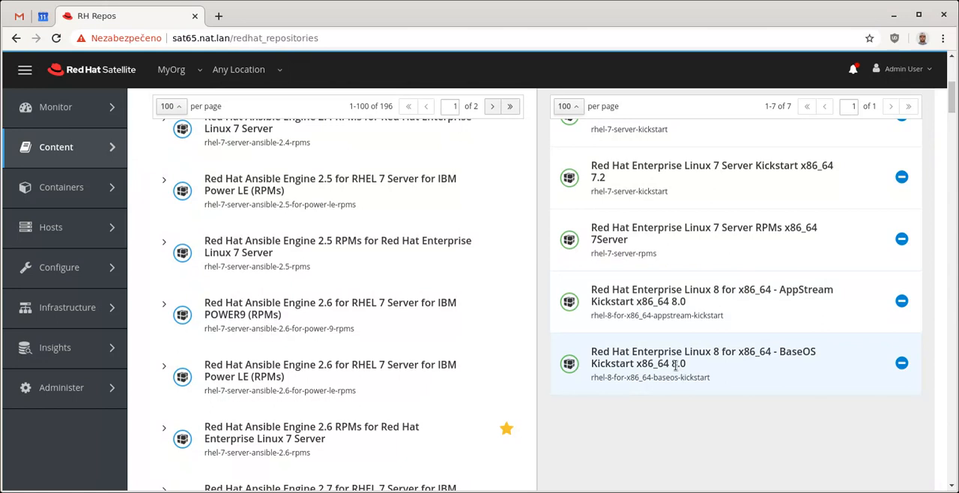
mouse_move(736, 376)
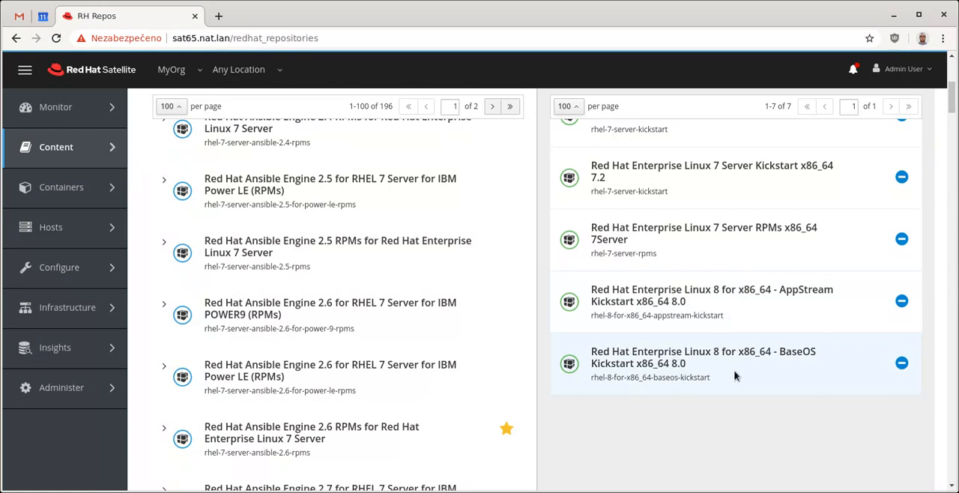
mouse_move(740, 375)
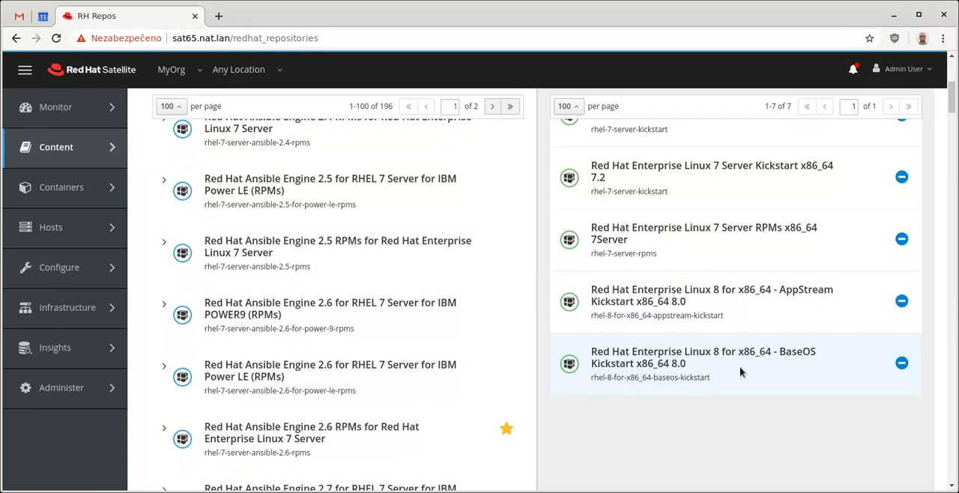
mouse_move(692, 372)
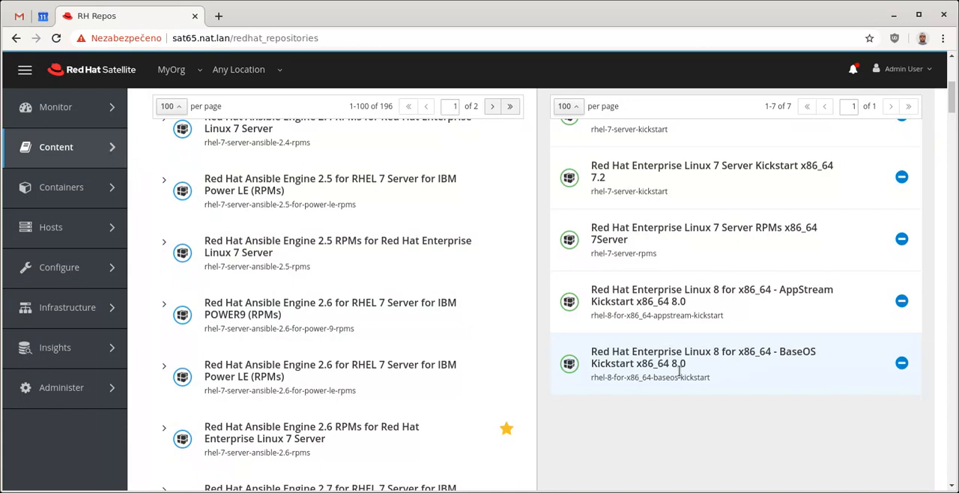
mouse_move(587, 330)
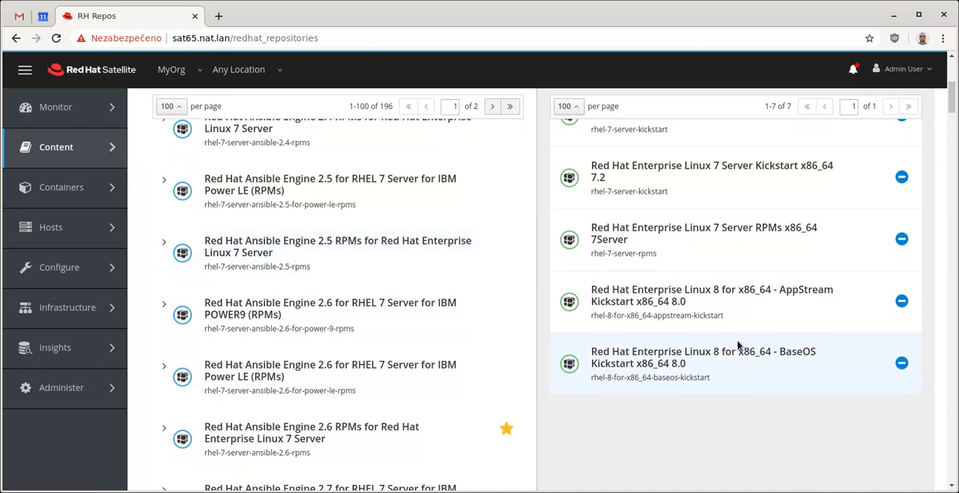
mouse_move(561, 306)
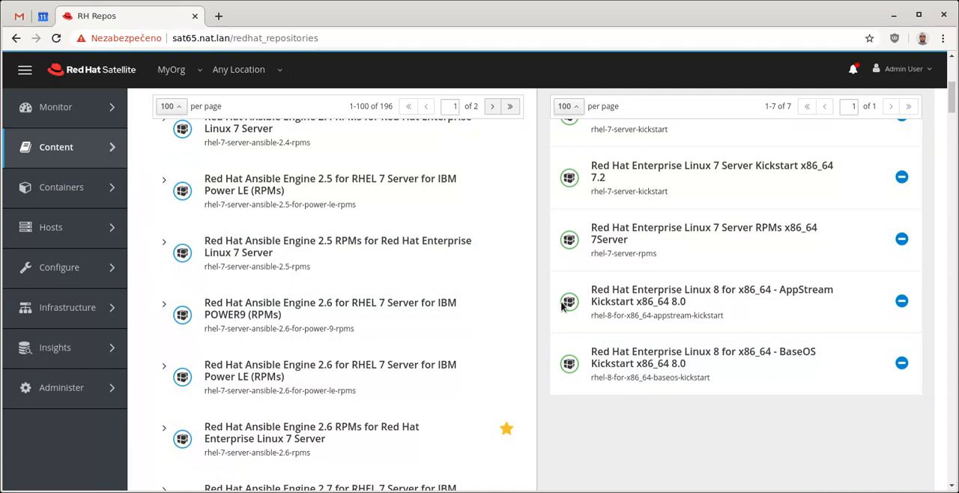
mouse_move(680, 350)
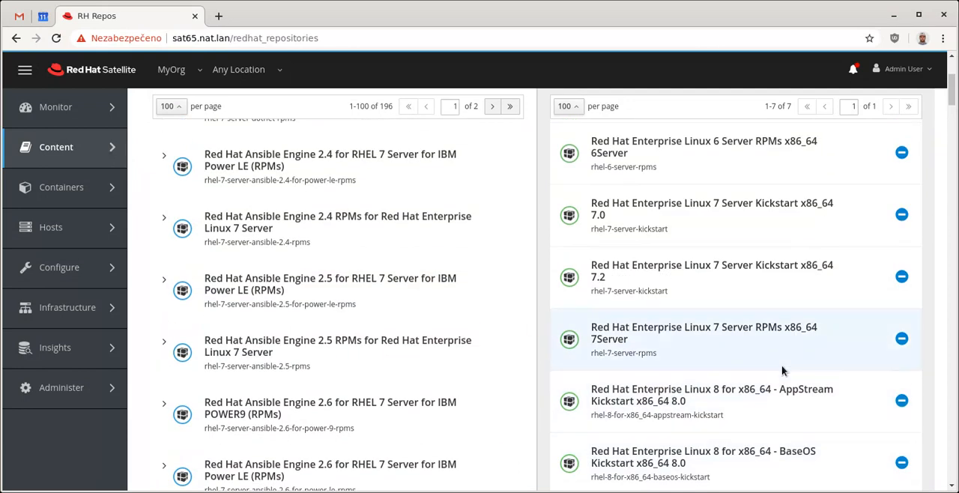
mouse_move(722, 410)
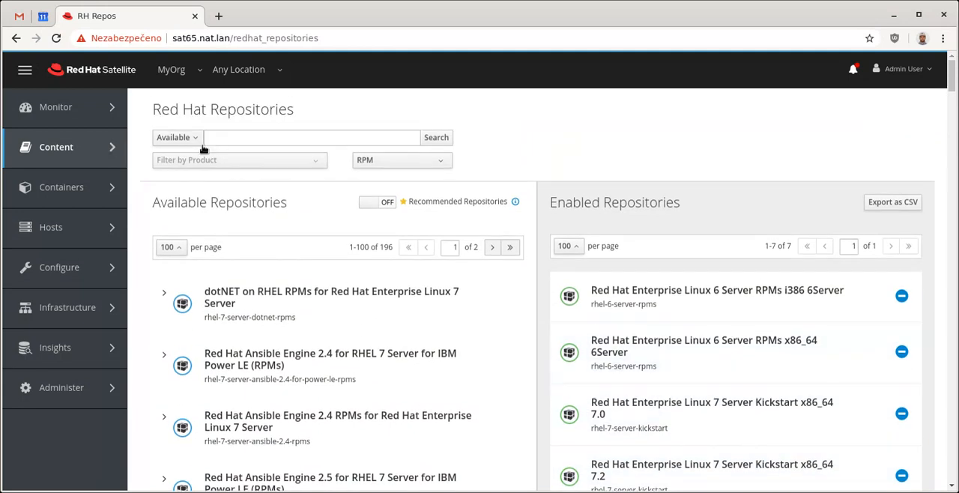
Navigate to Content > Sync Status listing the RHEL x86_64 and RHEL Server products.
click(312, 138)
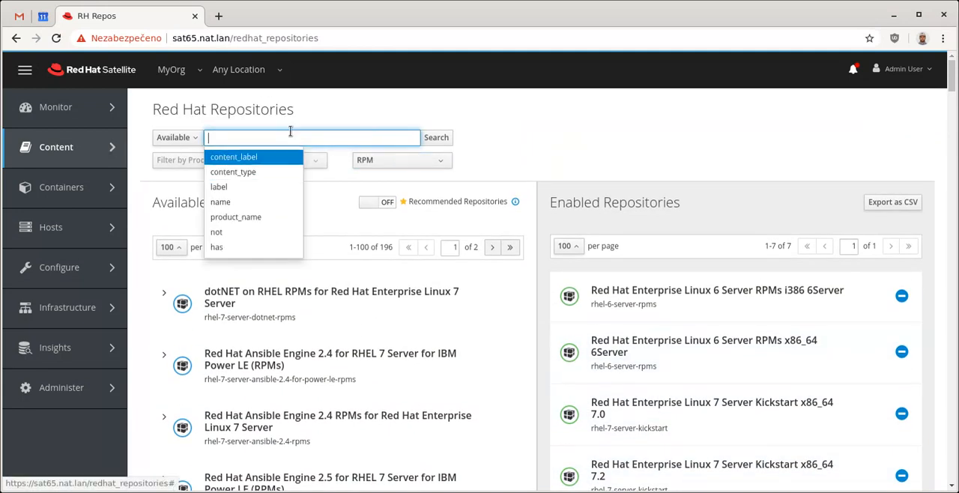
click(208, 183)
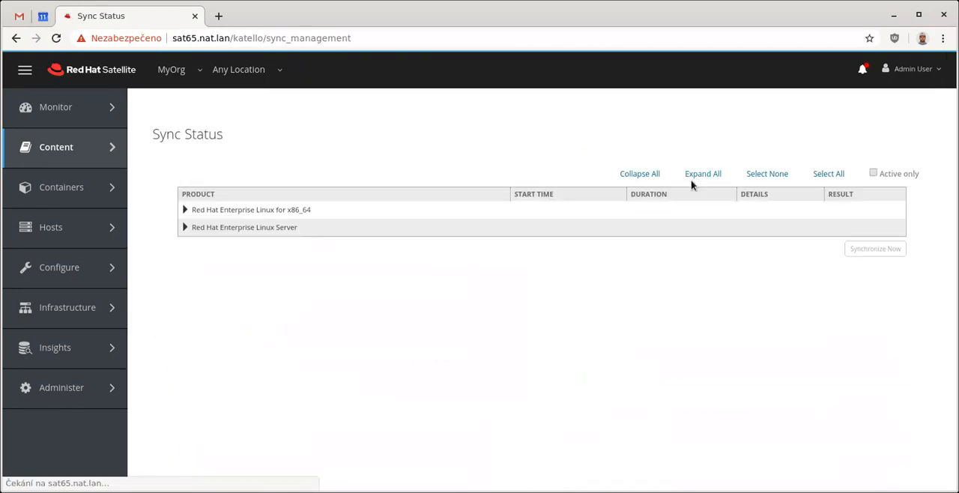
Expand all products to confirm the RHEL 8 BaseOS and AppStream Kickstart repos synced completely.
click(703, 174)
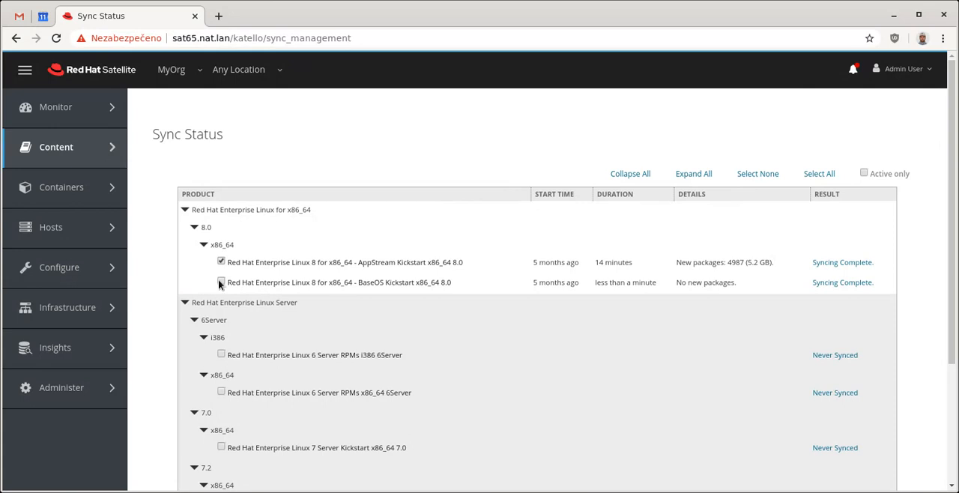
scroll(down, 3)
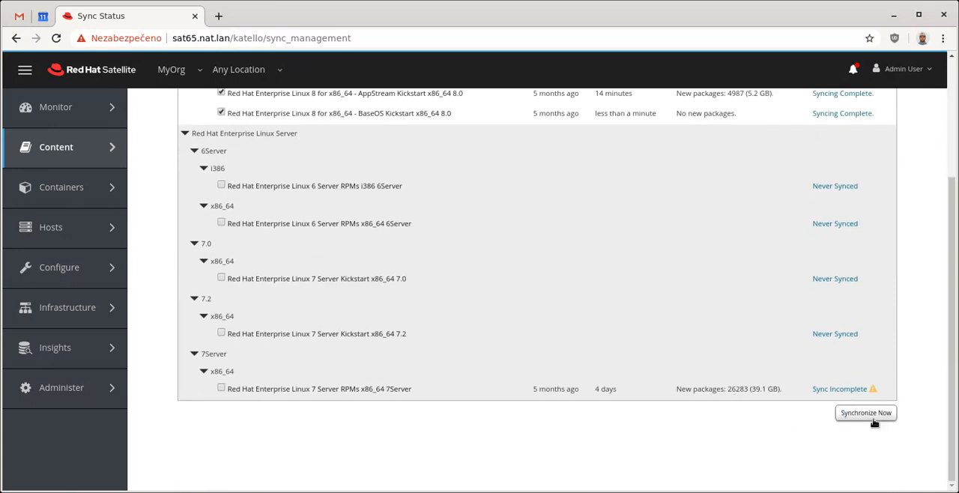
scroll(up, 3)
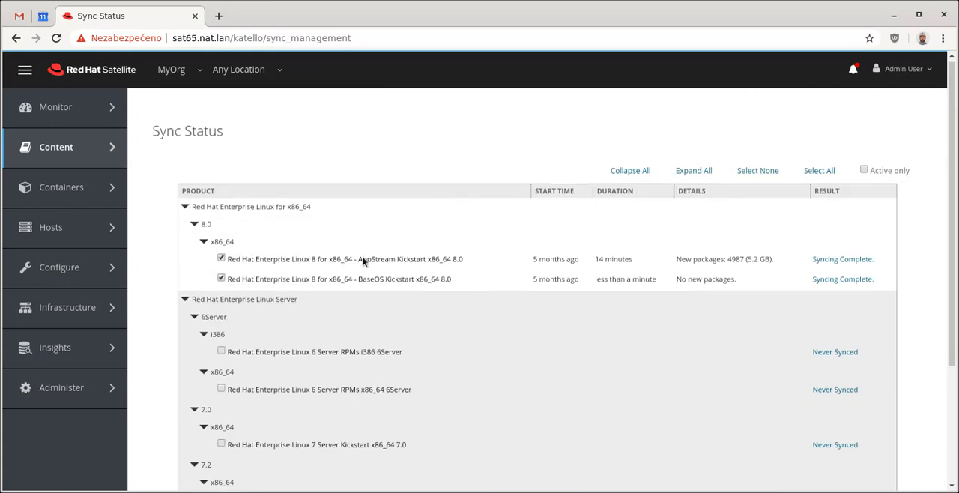
mouse_move(388, 269)
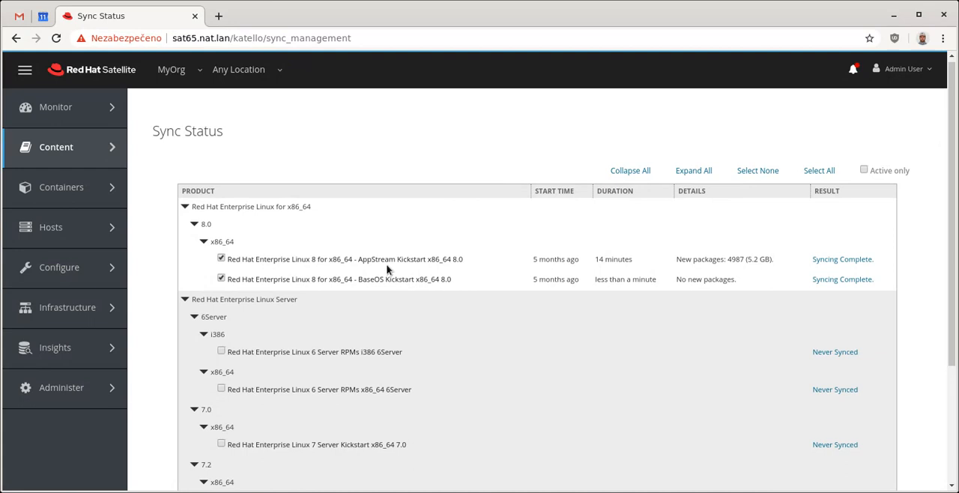
mouse_move(380, 287)
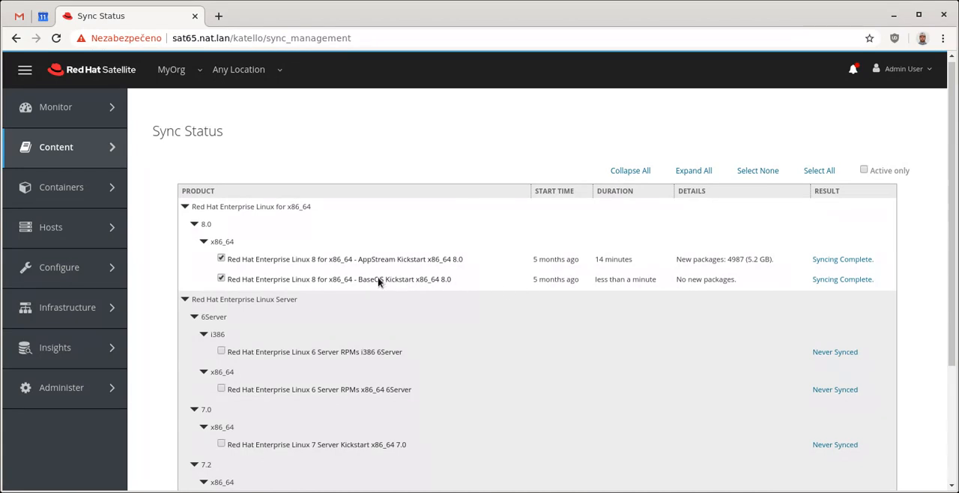
mouse_move(482, 261)
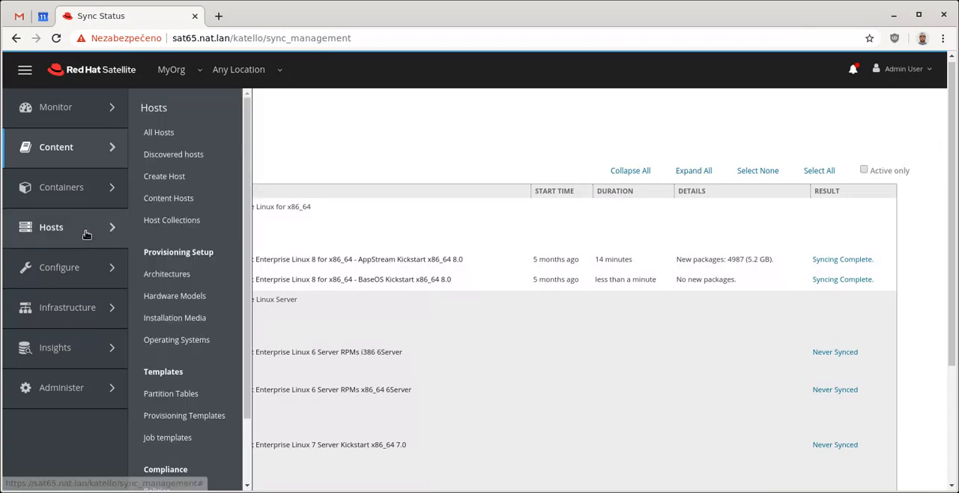
mouse_move(165, 176)
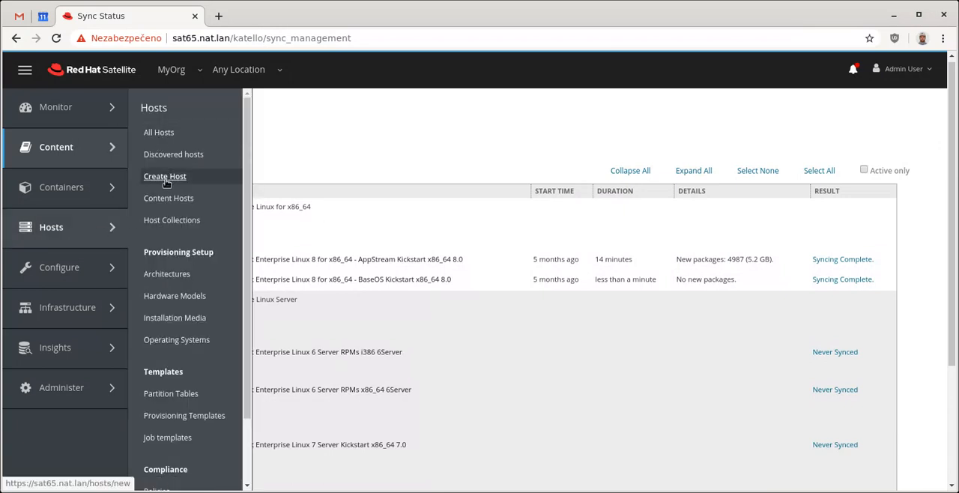
Start a new host with location MyLoc, Library environment, Default Organization View and content source sat65.nat.lan.
click(165, 176)
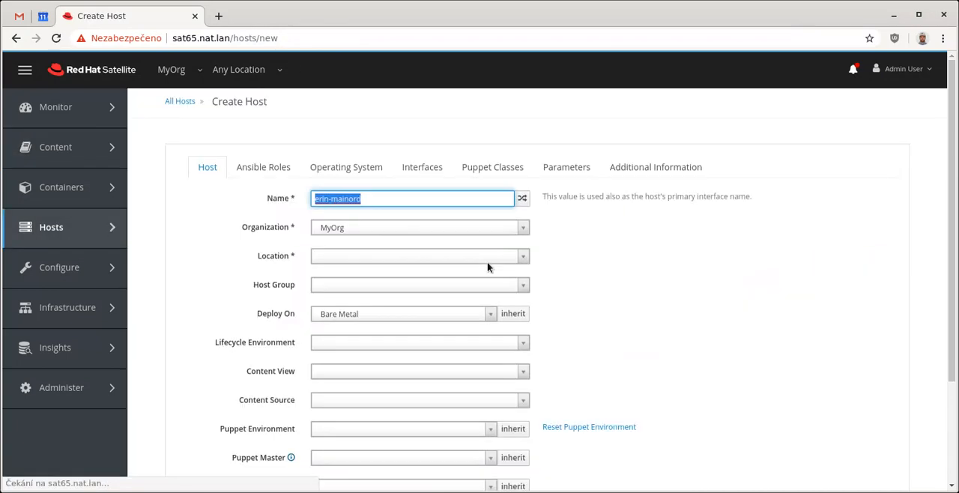
click(417, 255)
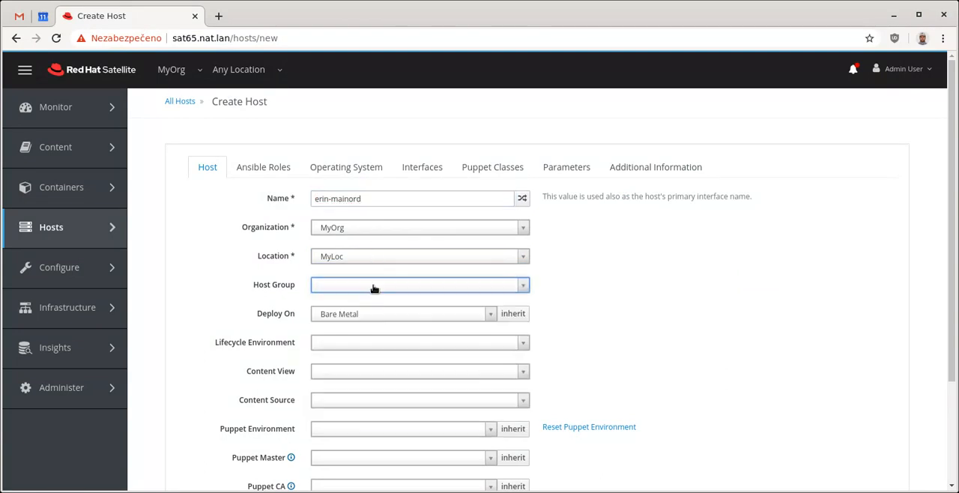
click(418, 341)
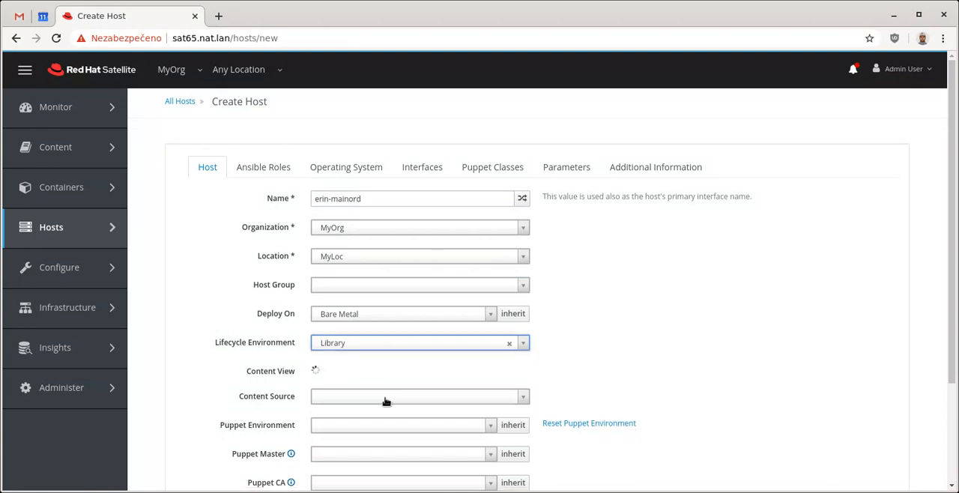
click(419, 370)
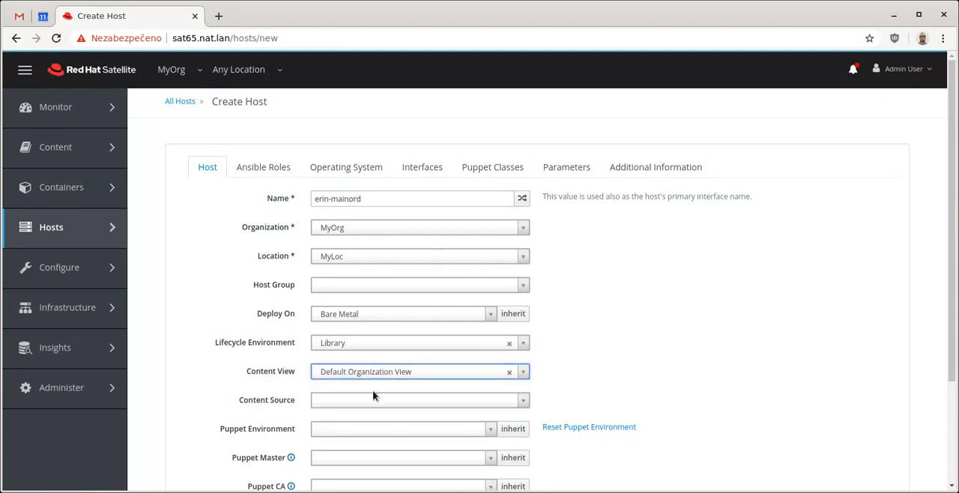
click(416, 398)
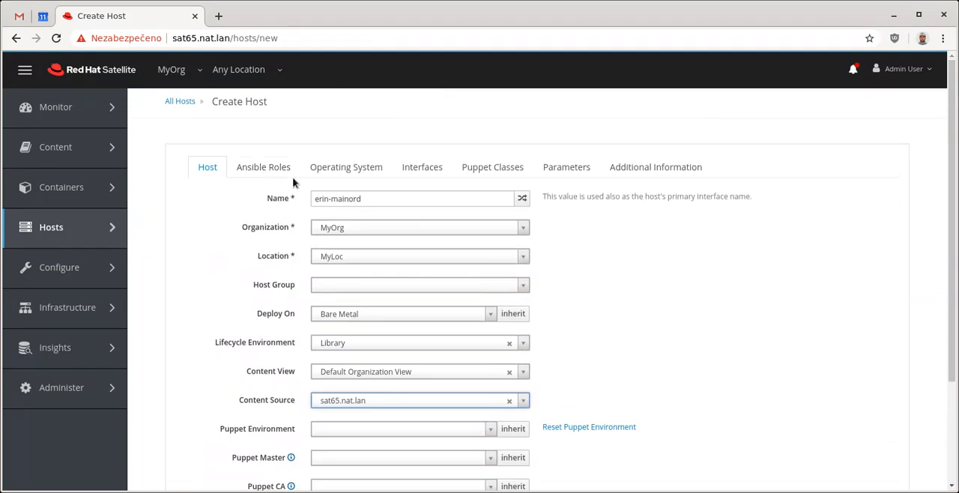
click(344, 166)
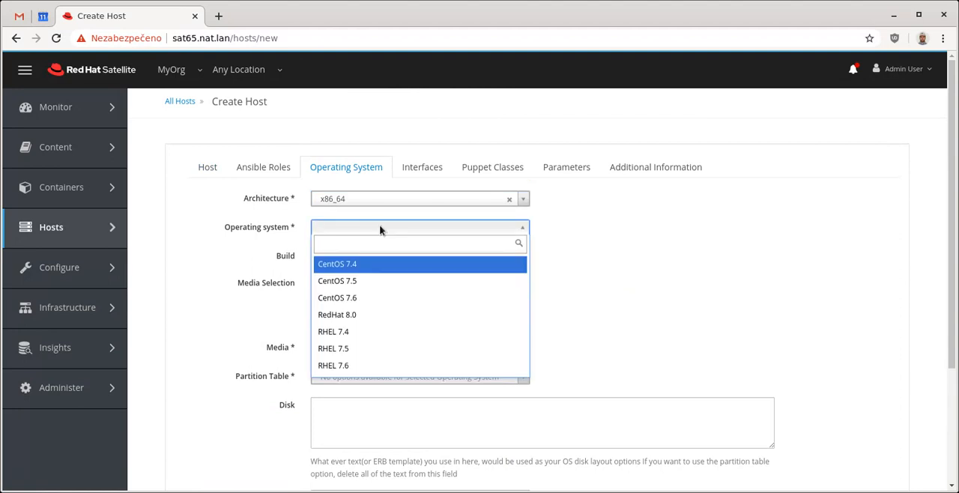
Choose RedHat 8.0 as the new host's operating system.
click(335, 315)
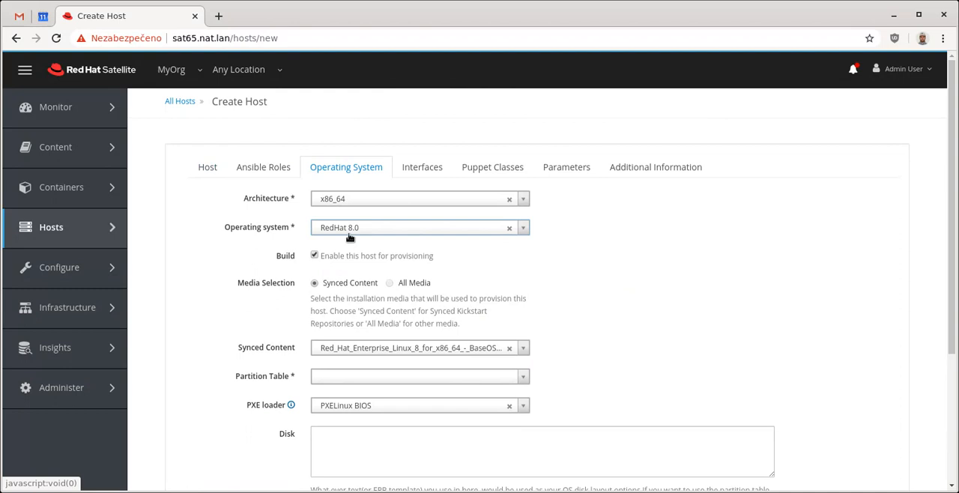
mouse_move(341, 357)
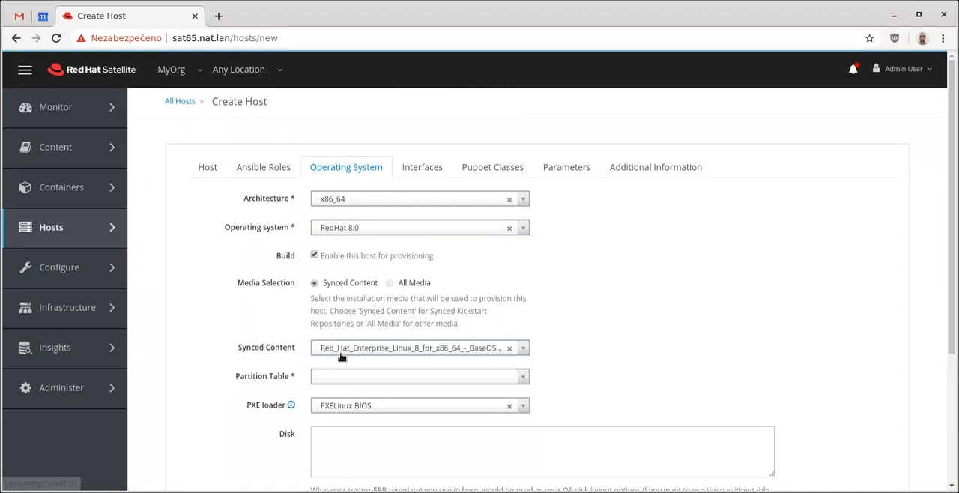
mouse_move(347, 267)
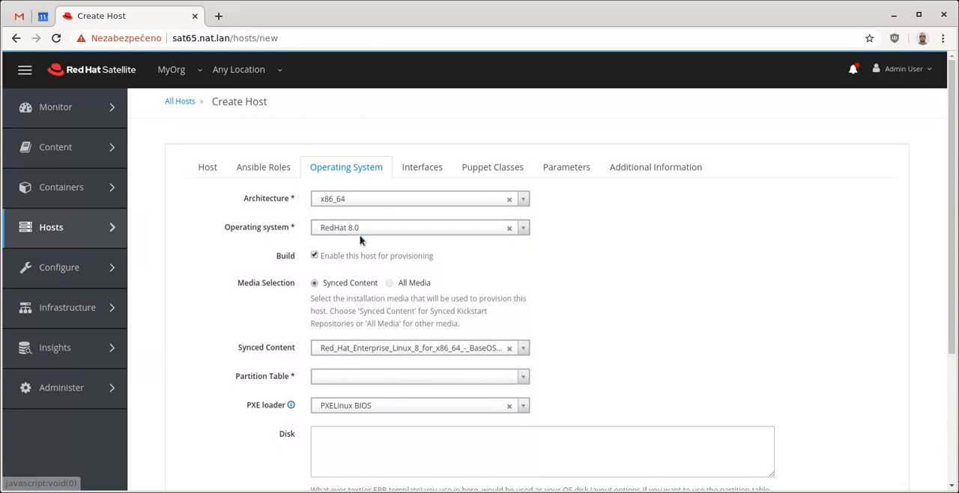
mouse_move(343, 237)
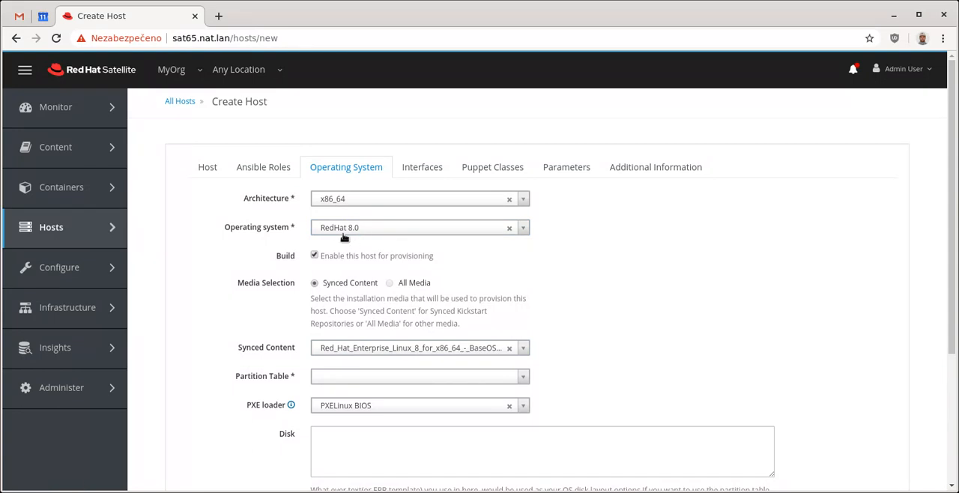
mouse_move(343, 234)
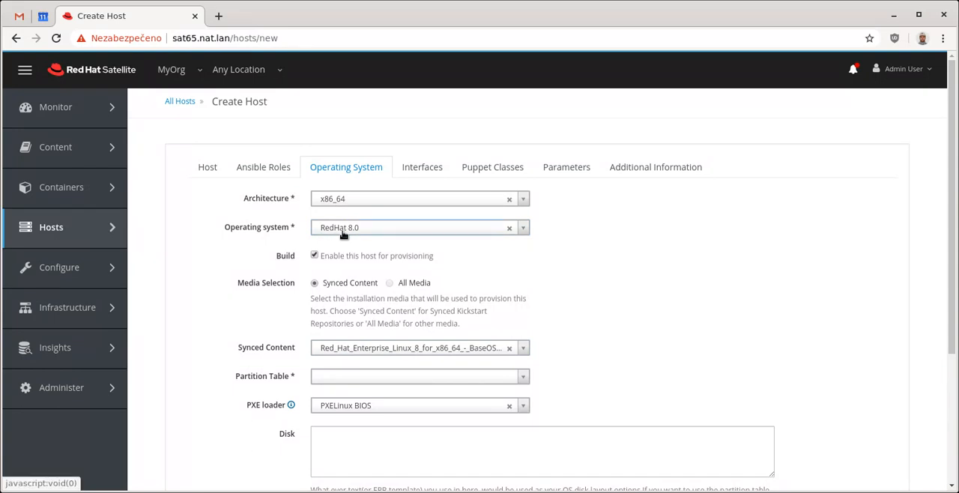
mouse_move(639, 382)
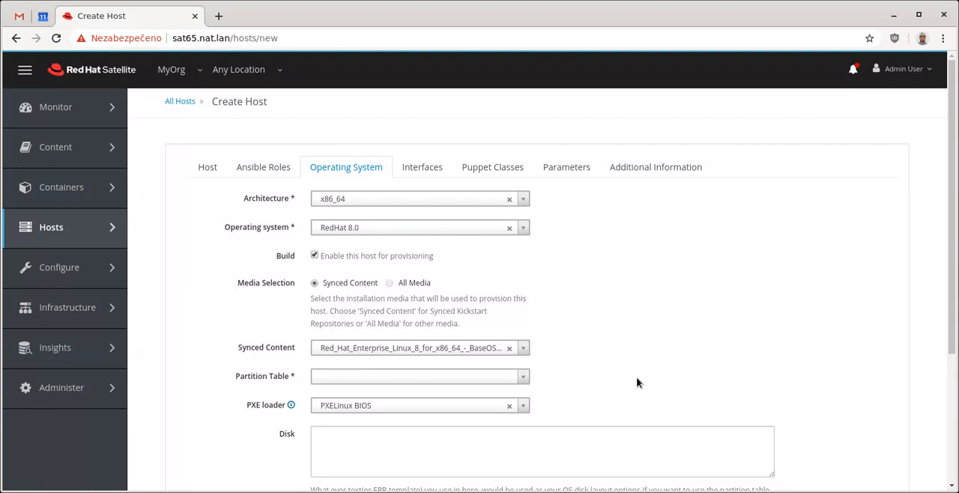
mouse_move(329, 288)
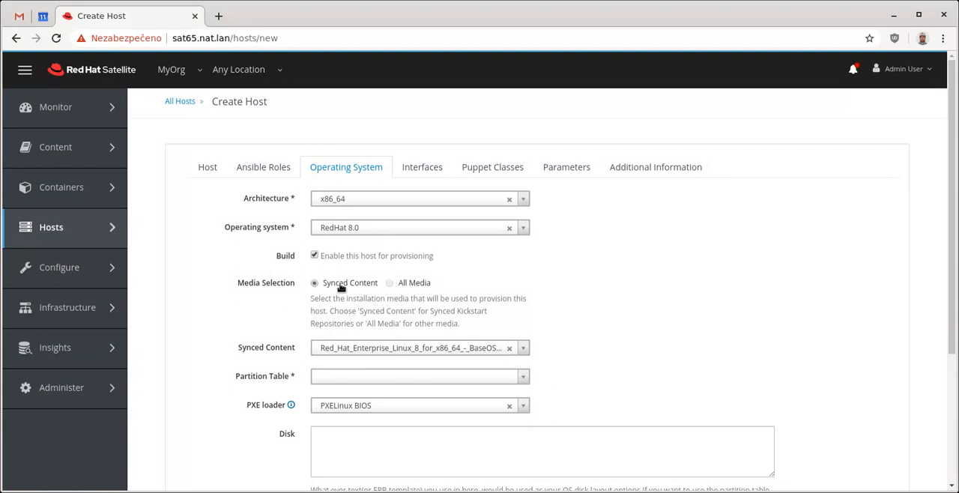
mouse_move(377, 299)
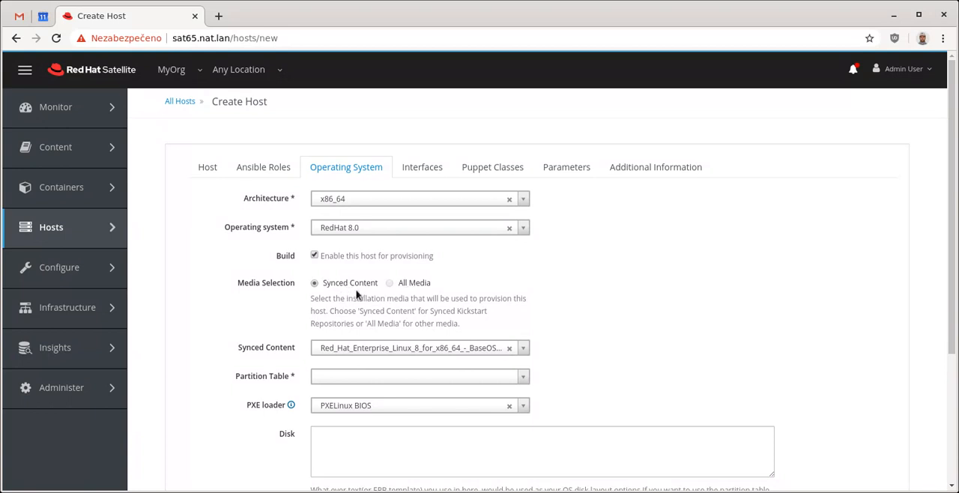
mouse_move(365, 350)
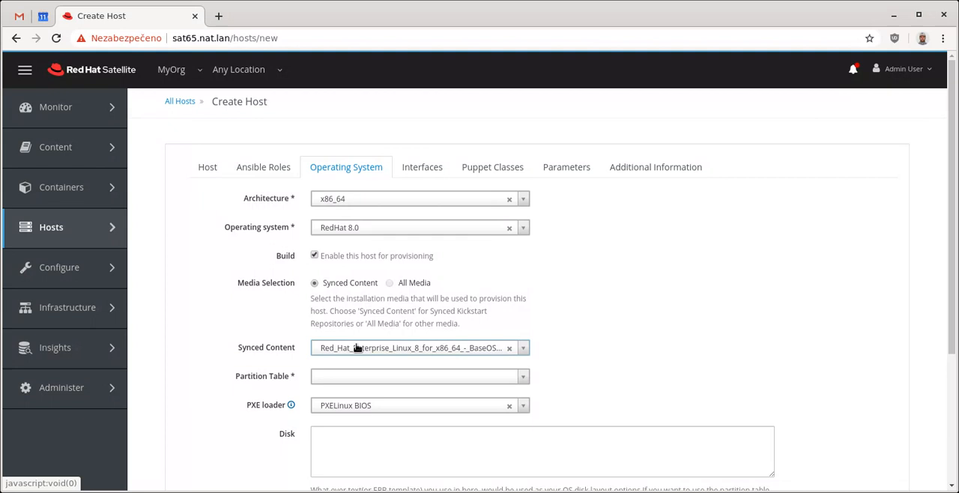
mouse_move(518, 355)
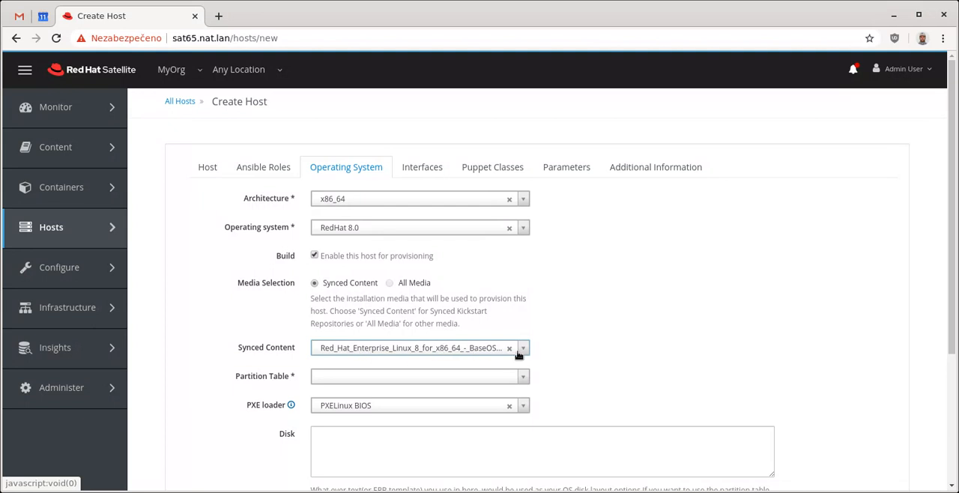
mouse_move(531, 356)
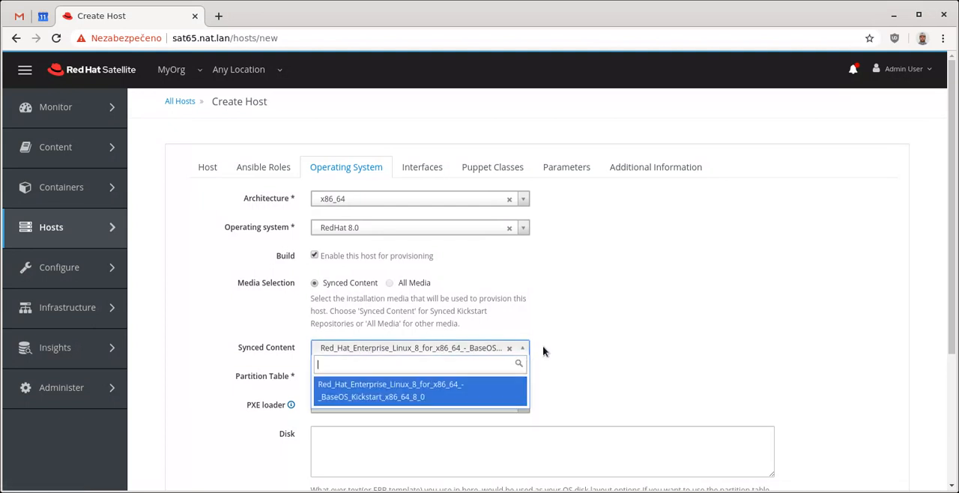
mouse_move(486, 350)
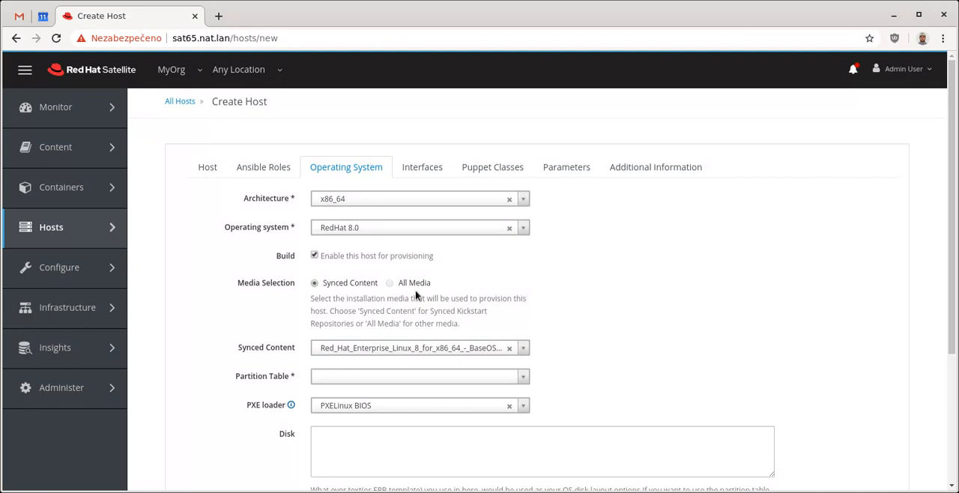
mouse_move(206, 166)
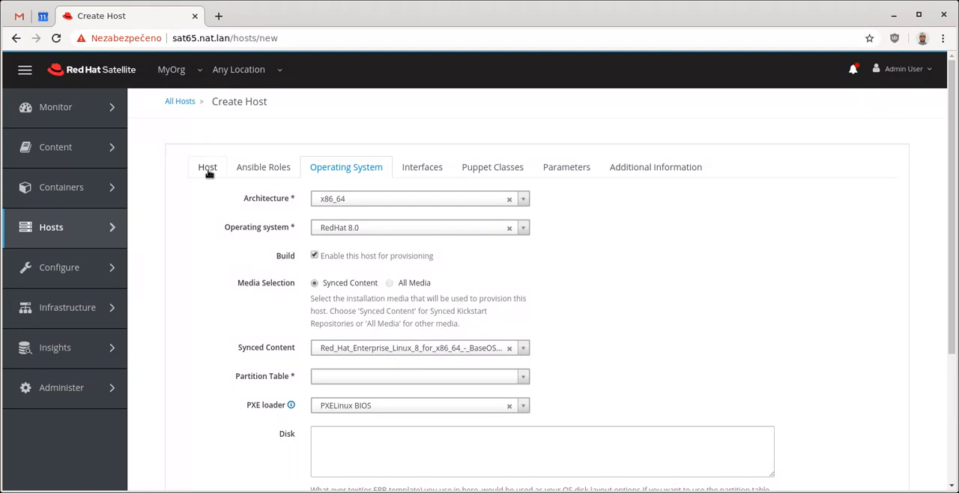
click(206, 167)
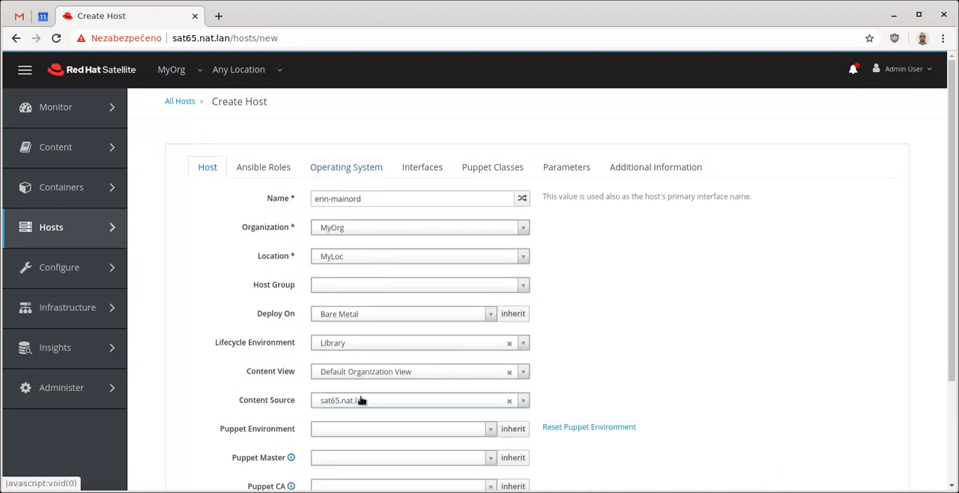
mouse_move(326, 414)
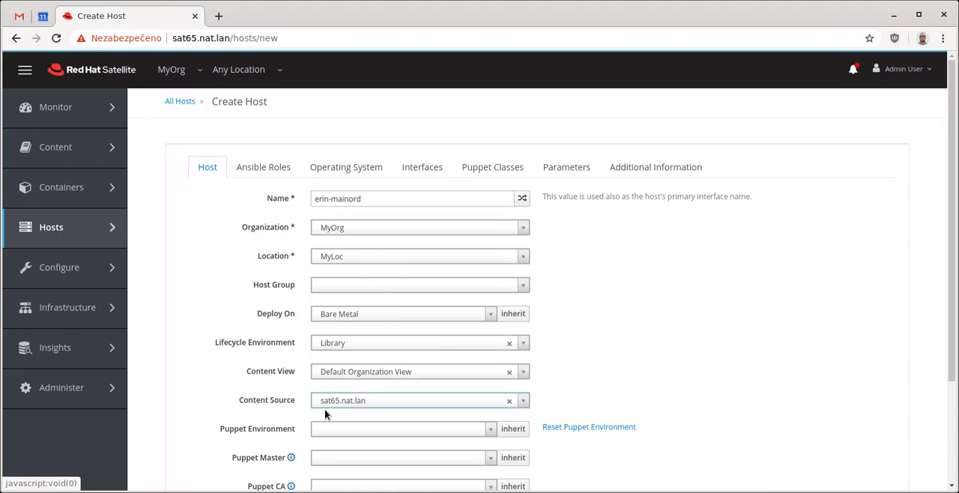
mouse_move(346, 168)
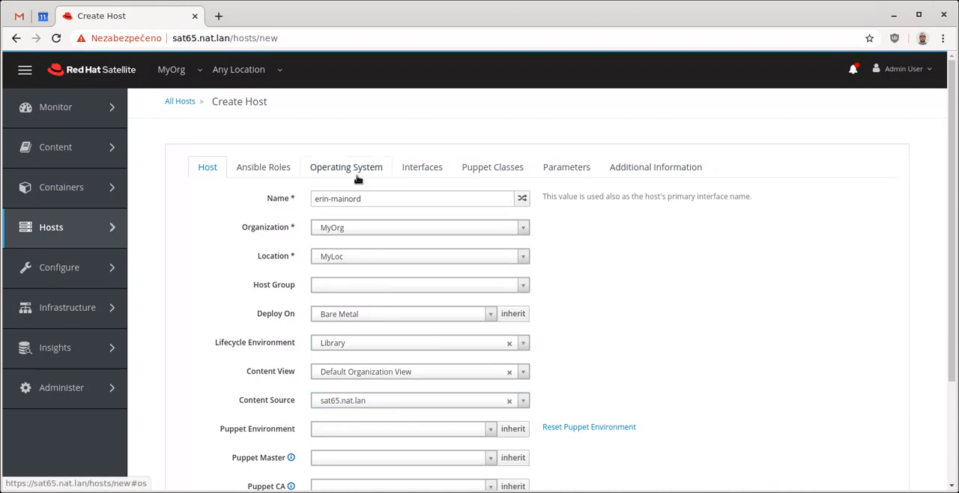
click(345, 166)
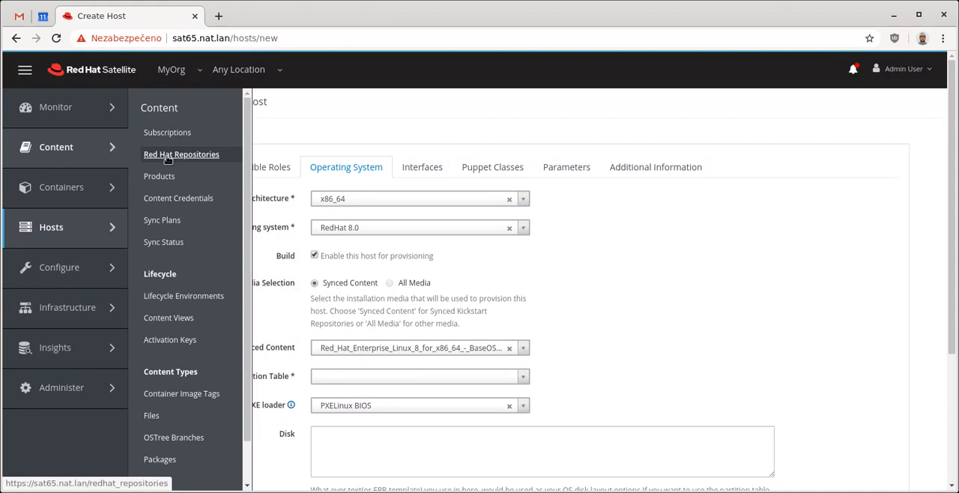
mouse_move(159, 177)
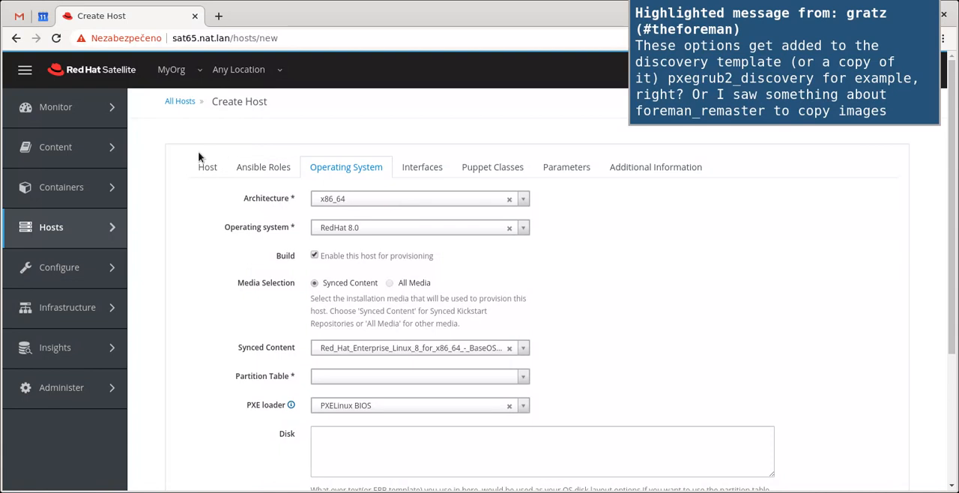
mouse_move(425, 349)
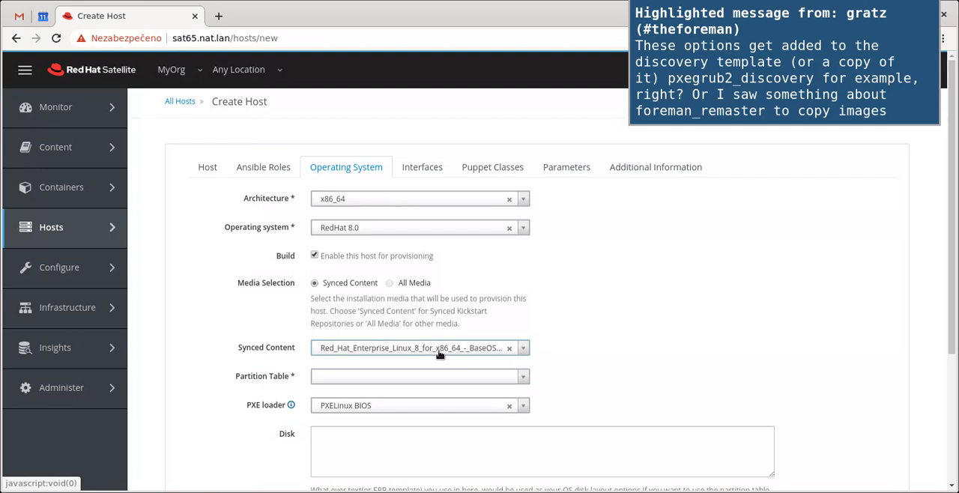
click(51, 228)
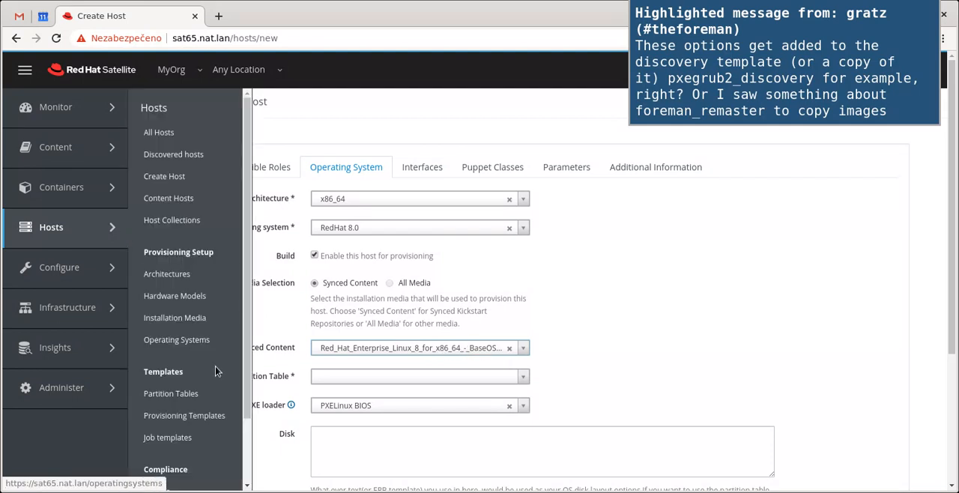
mouse_move(177, 317)
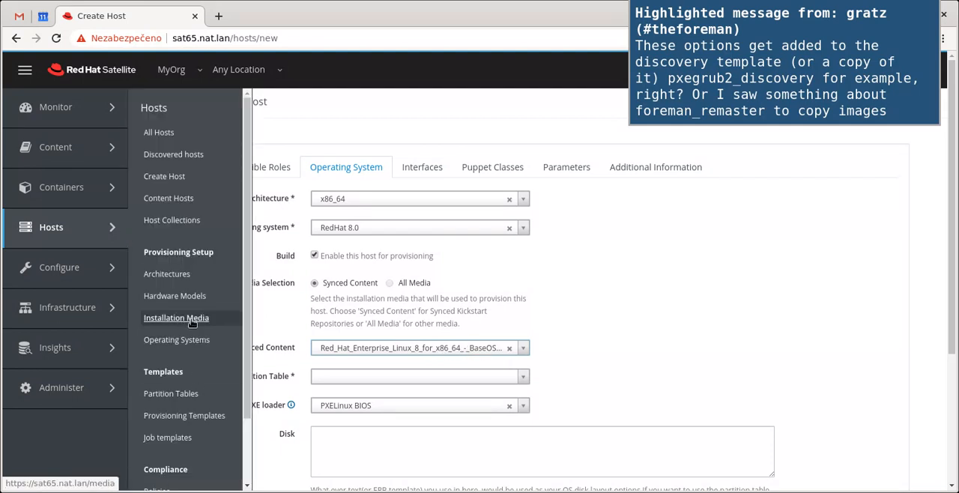
mouse_move(289, 320)
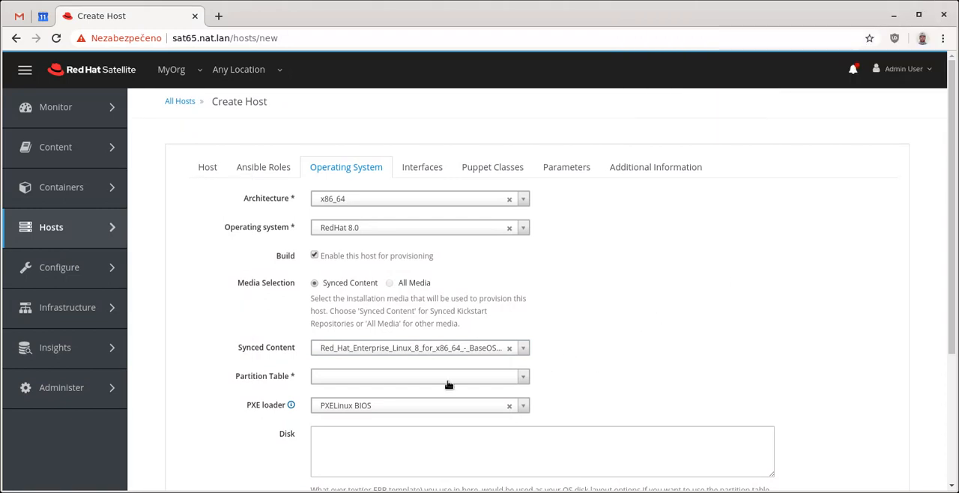
Set the partition table to Kickstart default and give the host a root password.
click(416, 376)
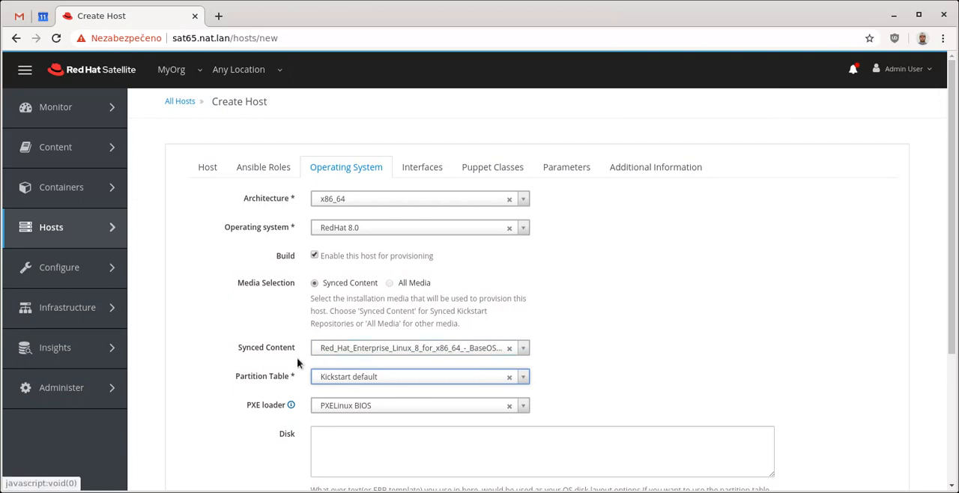
double_click(267, 346)
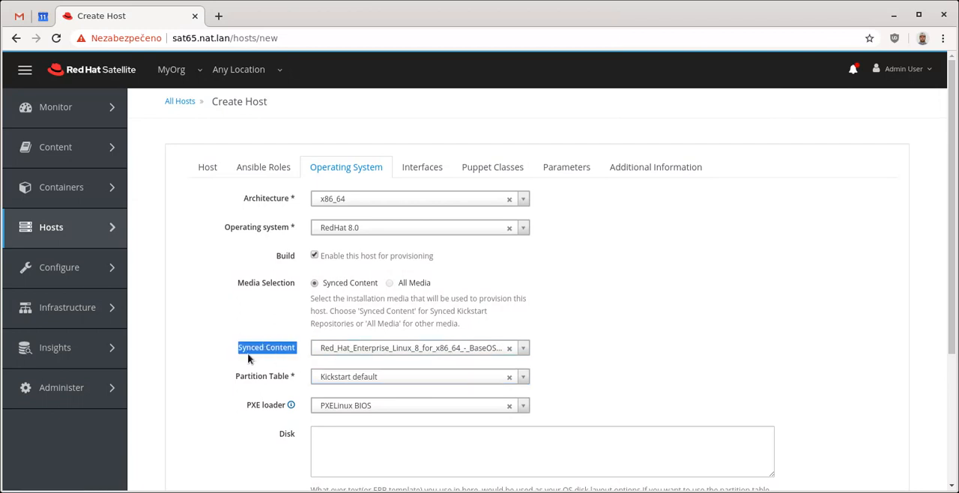
scroll(down, 3)
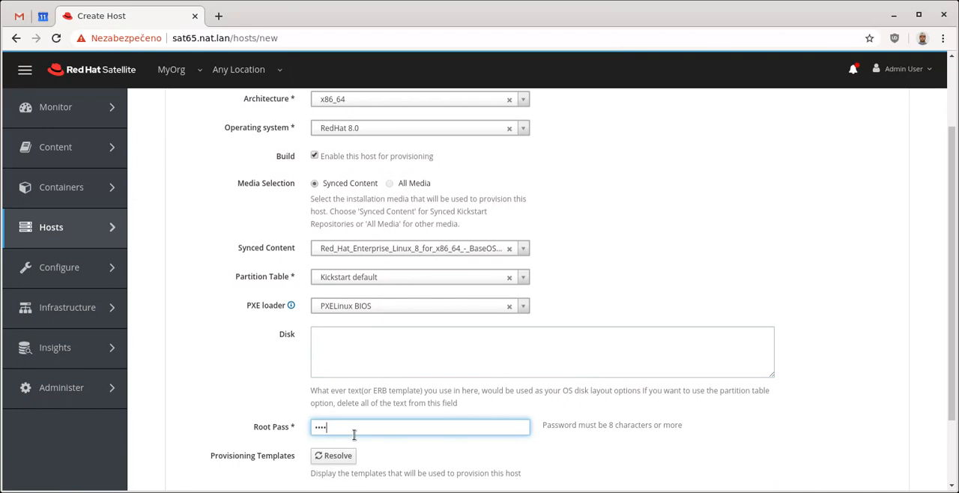
scroll(up, 3)
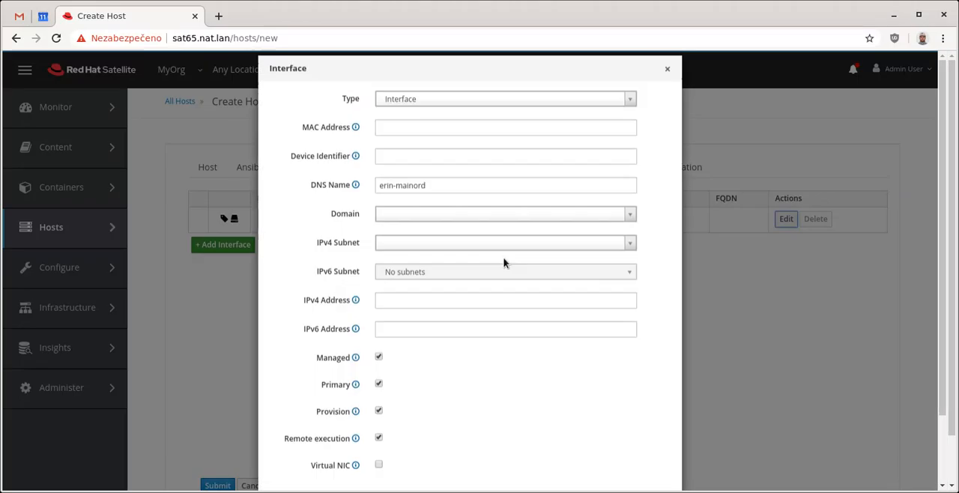
Configure the interface with MAC AA:BB:CC:DD:EE:F2, domain nat.lan and the c199 subnet, and save it.
click(505, 128)
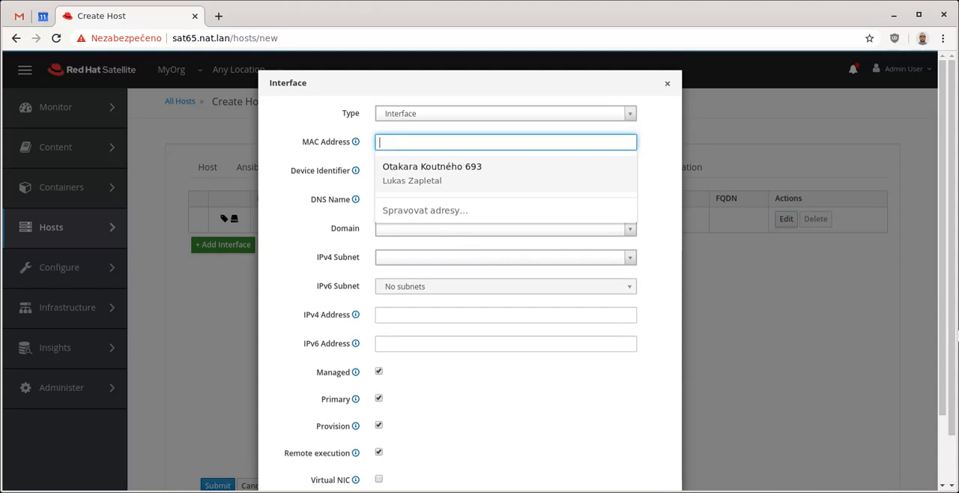
mouse_move(391, 138)
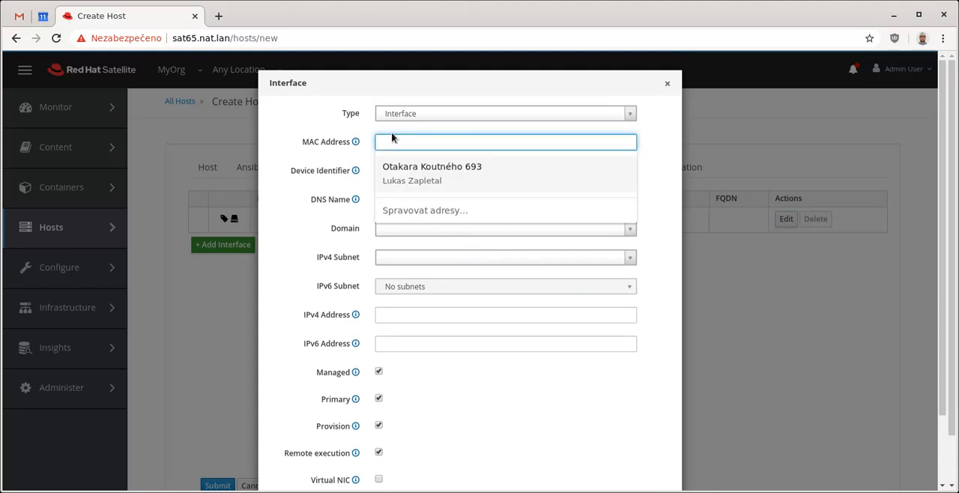
text(AA:BB:CC:D)
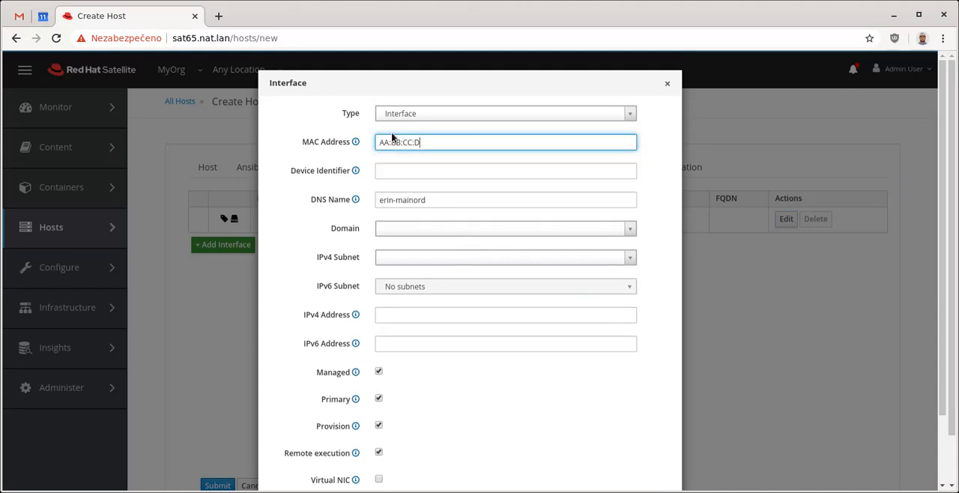
text(D:EE:F2)
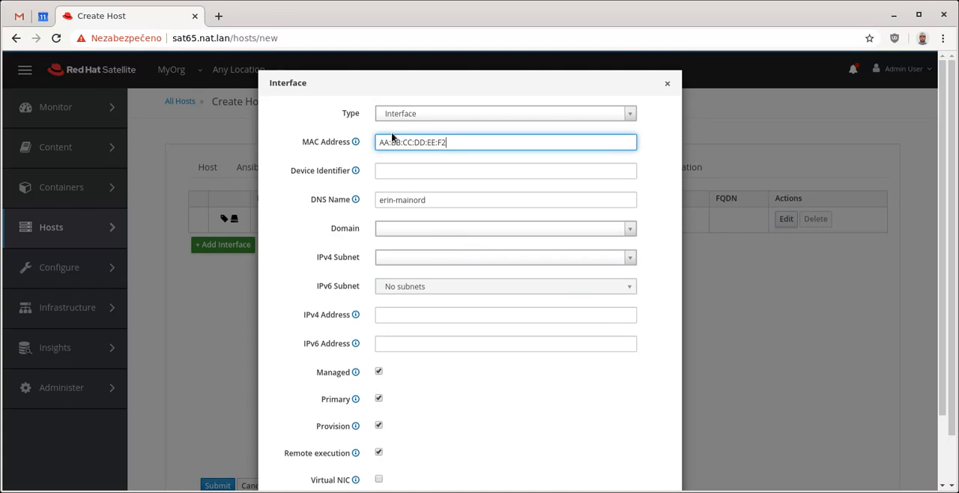
click(505, 228)
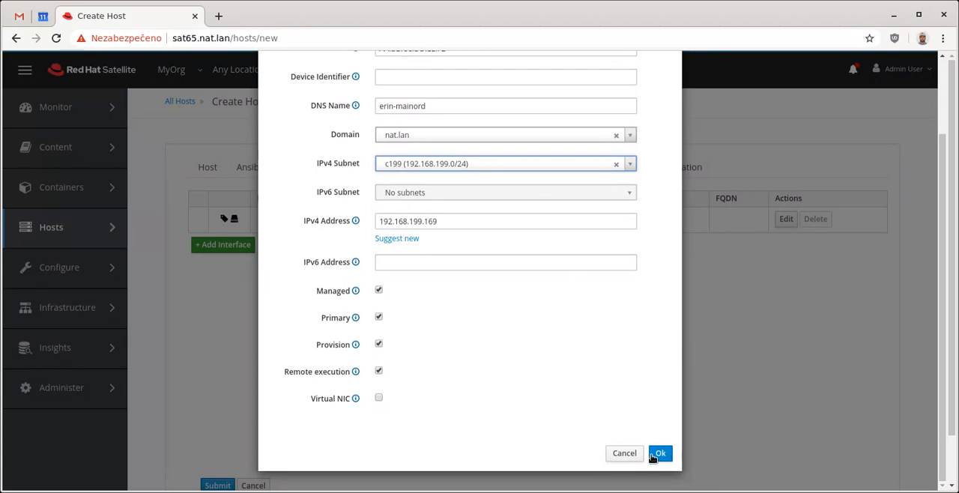
click(659, 452)
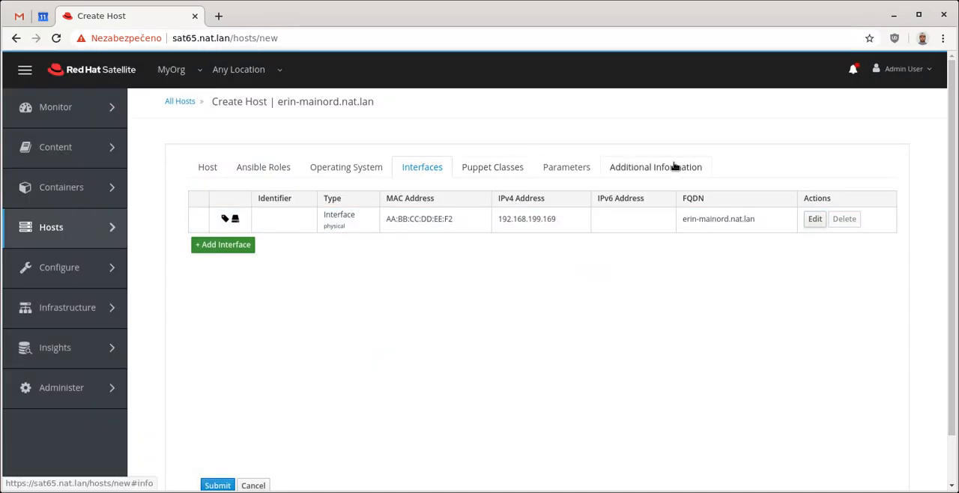
scroll(down, 3)
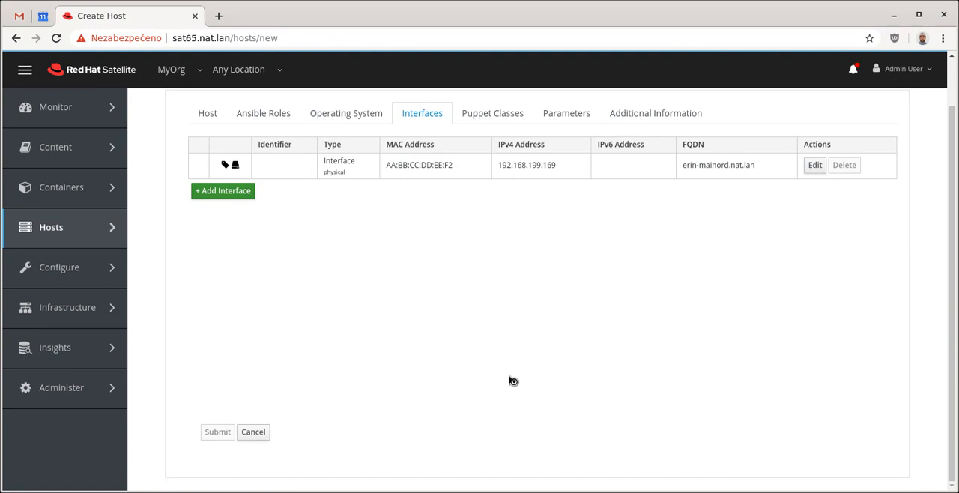
click(217, 431)
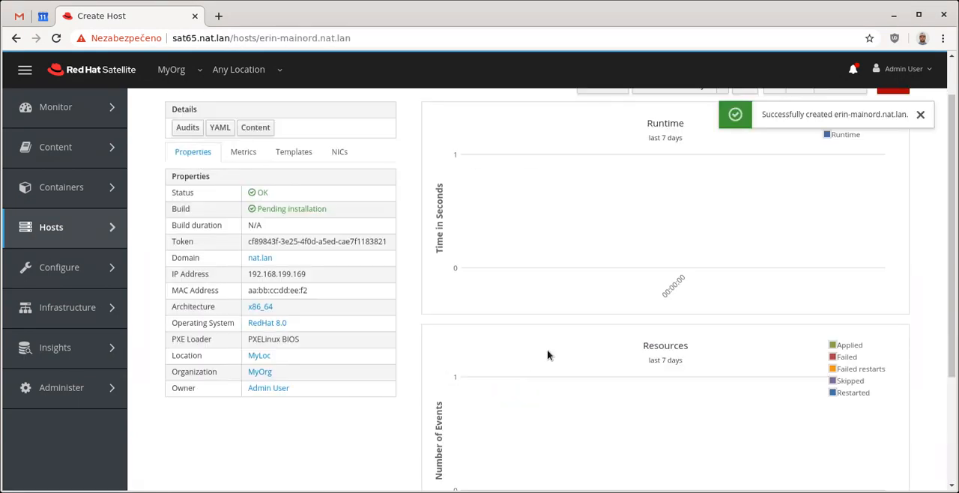
scroll(up, 3)
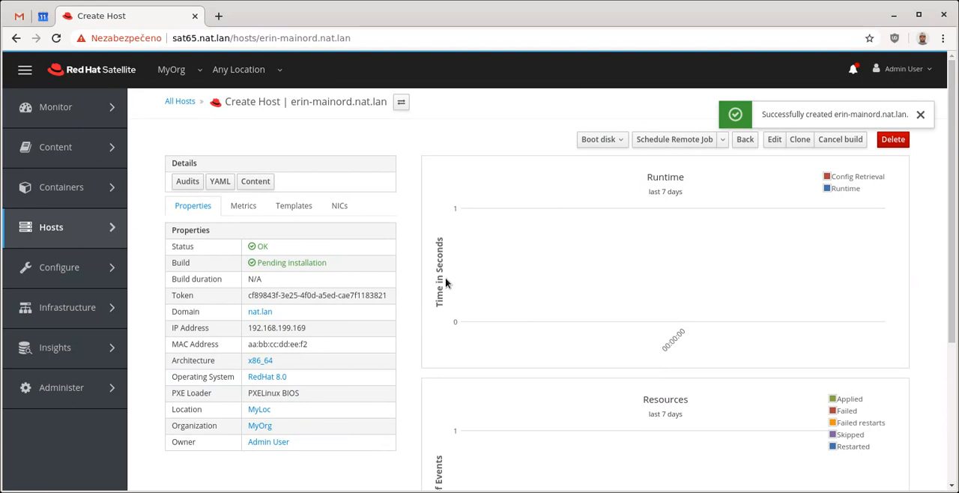
click(919, 114)
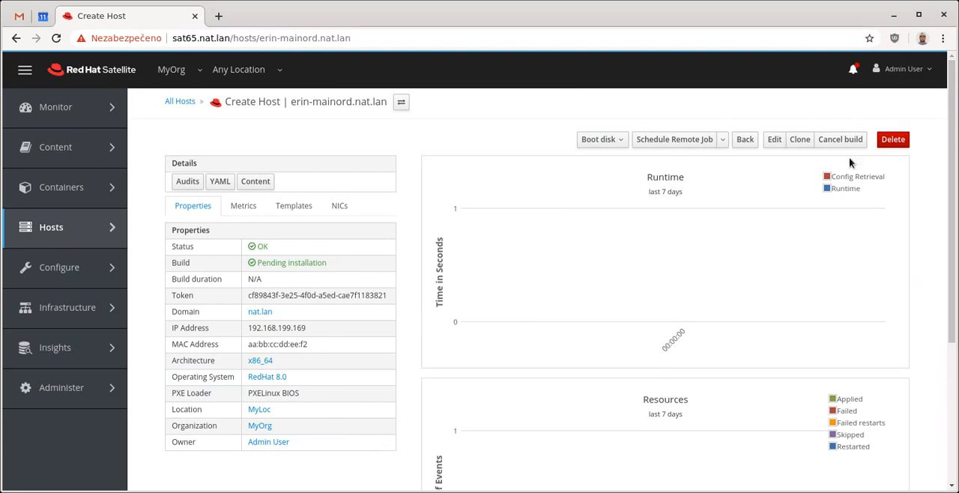
mouse_move(294, 225)
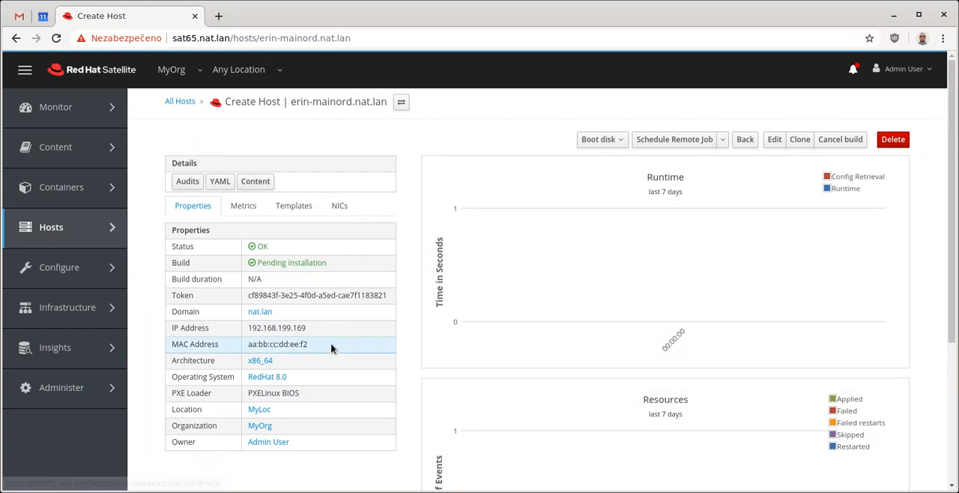
double_click(273, 392)
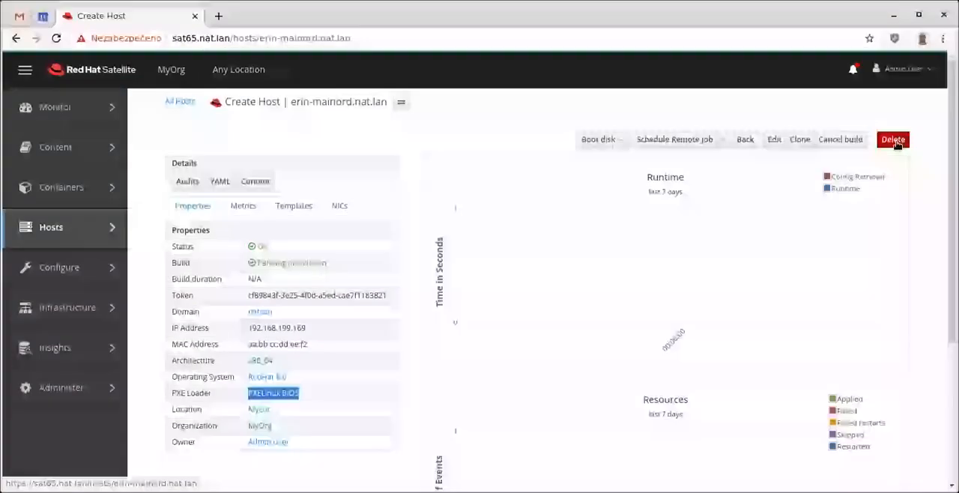
click(893, 139)
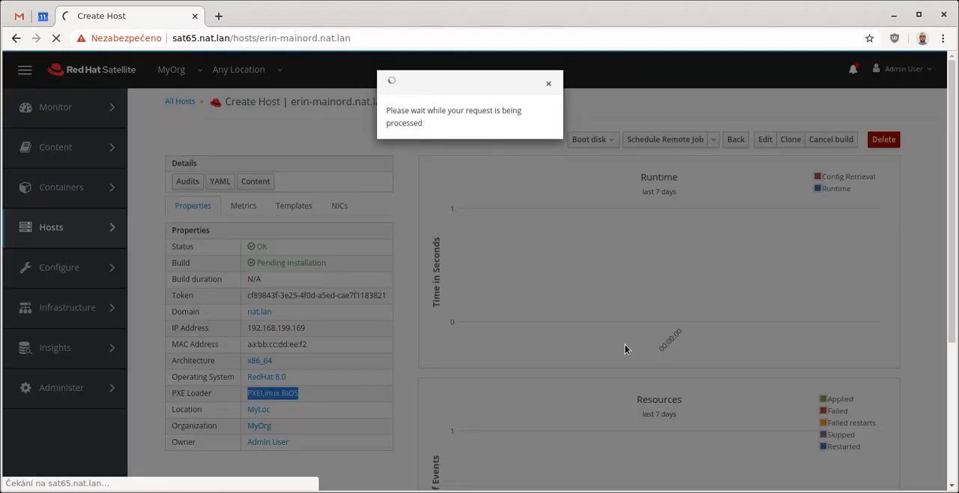
click(884, 140)
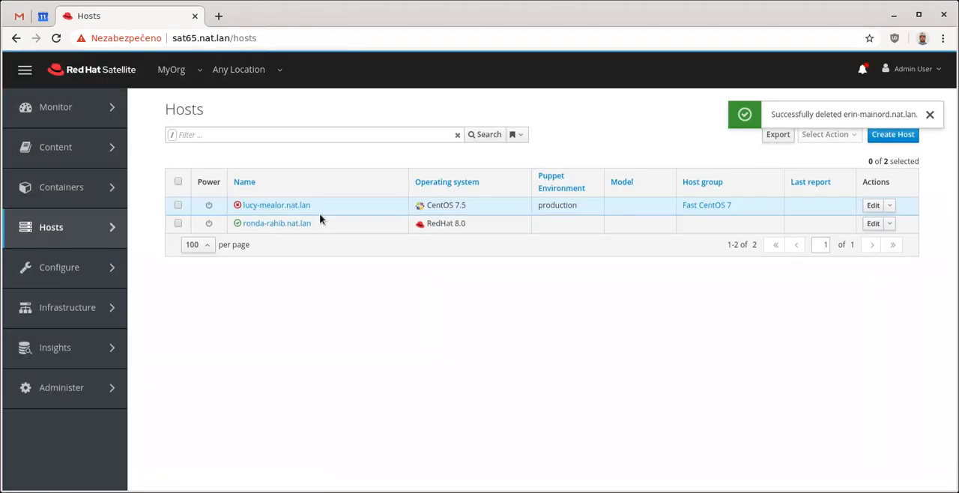